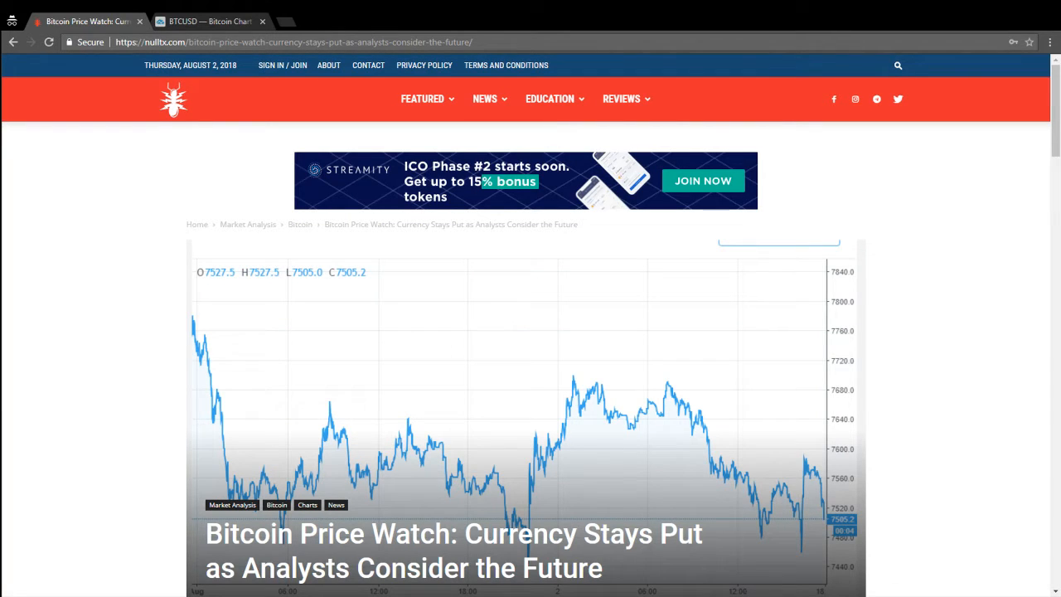
# Switch to the TradingView BTCUSD chart showing the recent weeks up to August
pyautogui.click(209, 20)
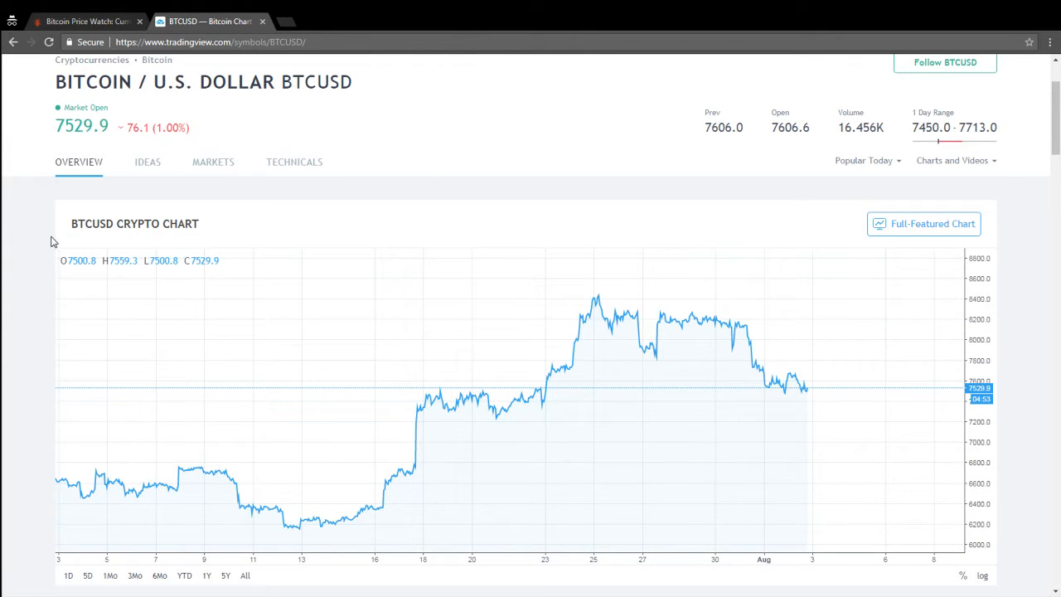
pyautogui.moveTo(803, 388)
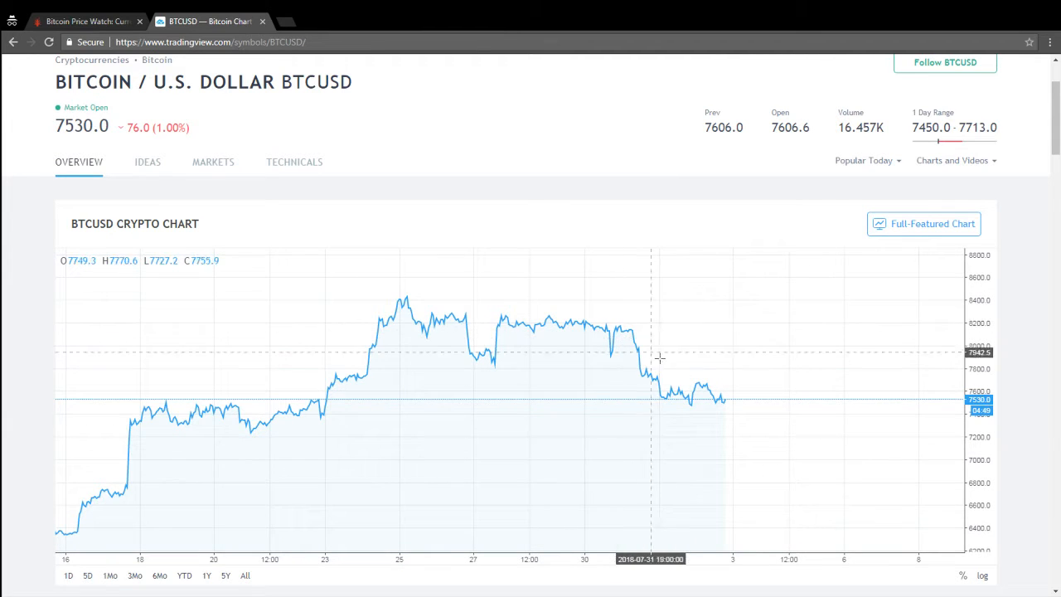
pyautogui.moveTo(729, 400)
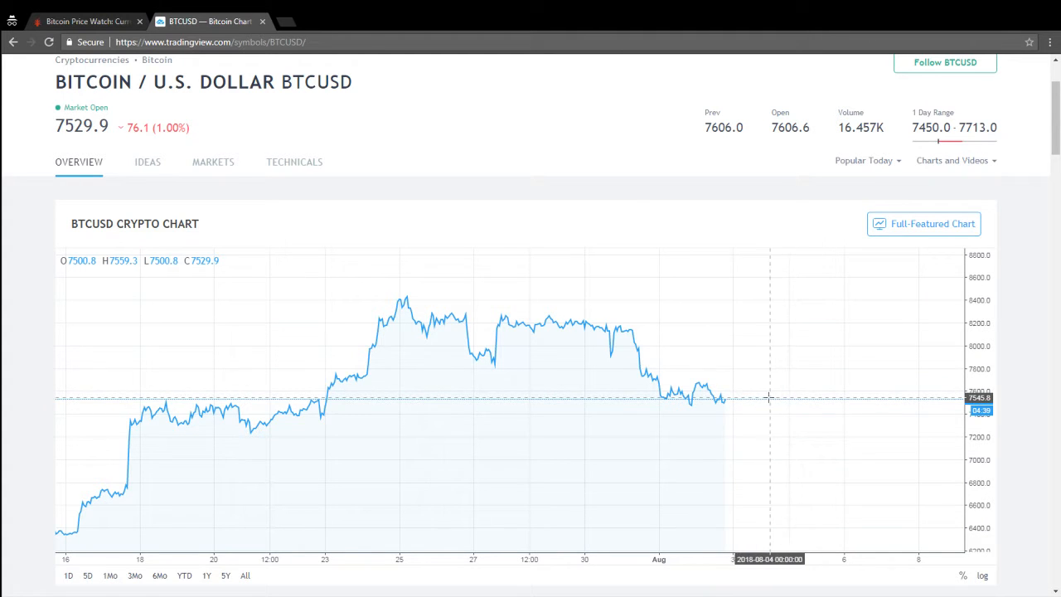
pyautogui.moveTo(763, 418)
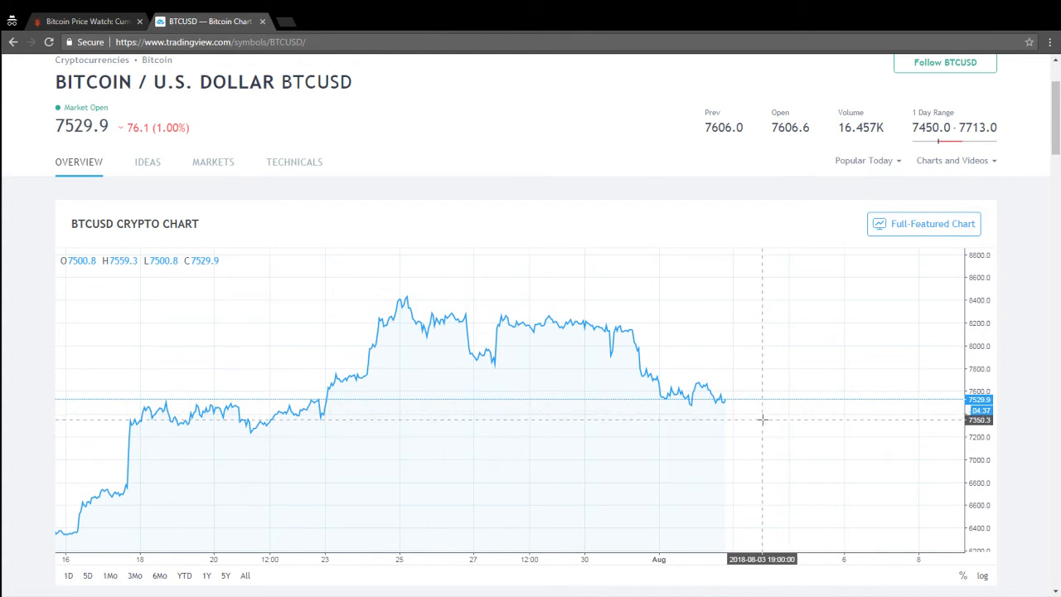
pyautogui.moveTo(769, 391)
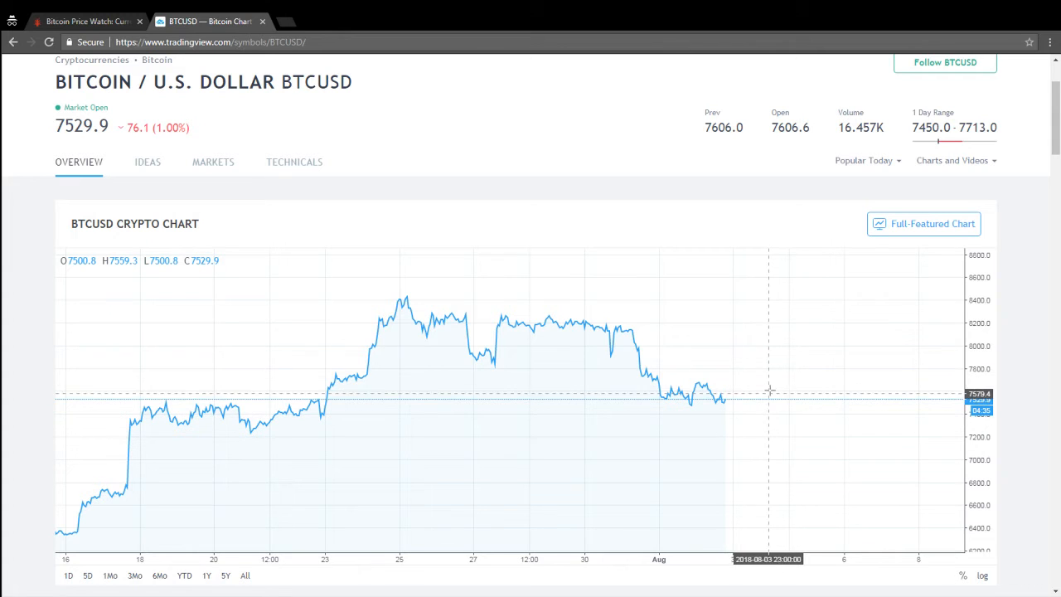
pyautogui.moveTo(795, 345)
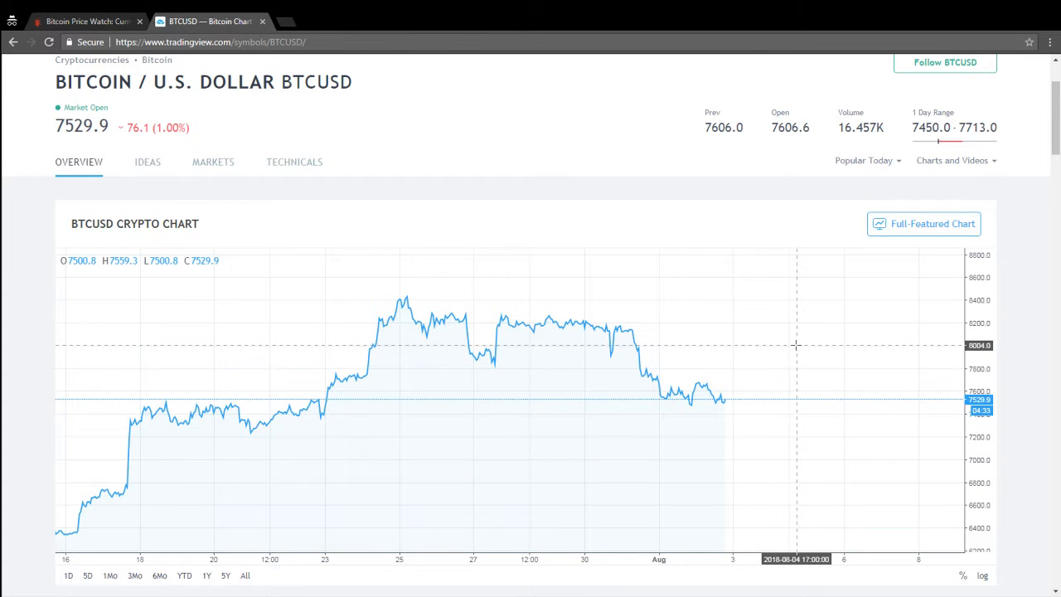
# Scroll through the NullTX Bitcoin Price Watch article and its charts, then return to the BTCUSD chart
pyautogui.click(83, 20)
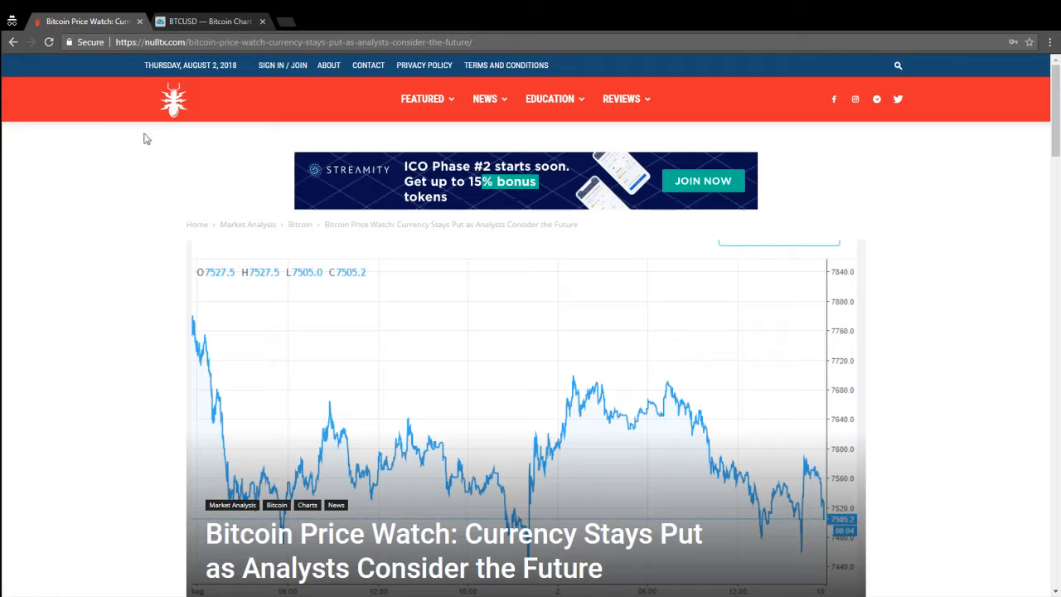
pyautogui.scroll(-3)
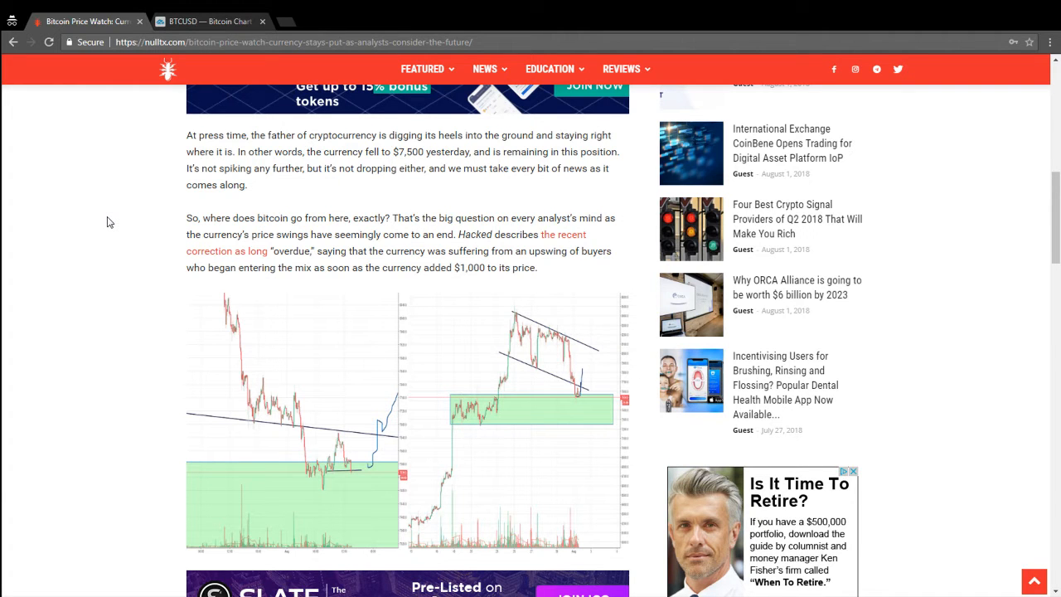
pyautogui.scroll(-3)
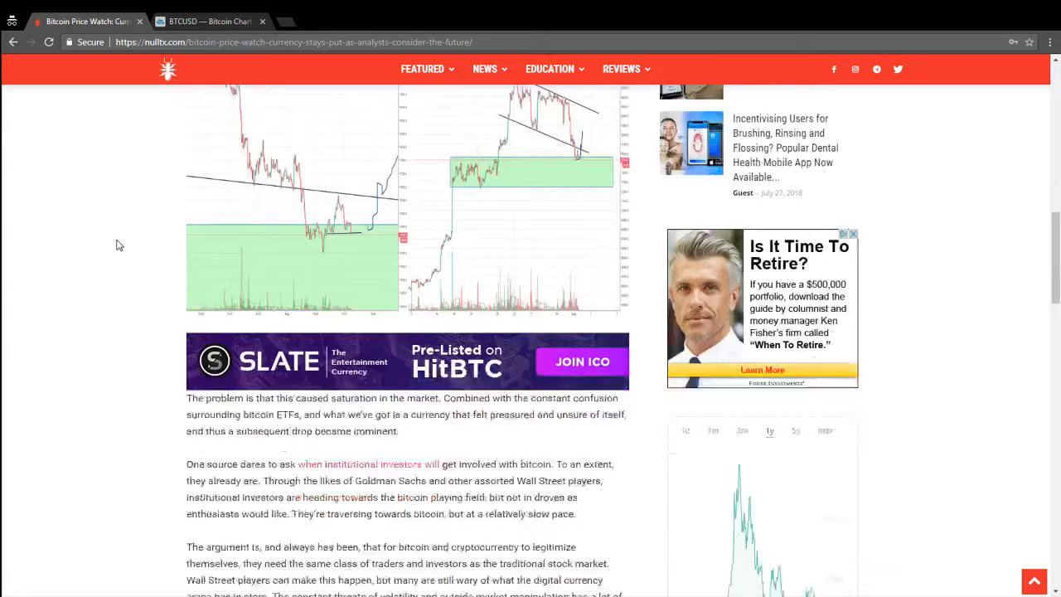
pyautogui.scroll(-3)
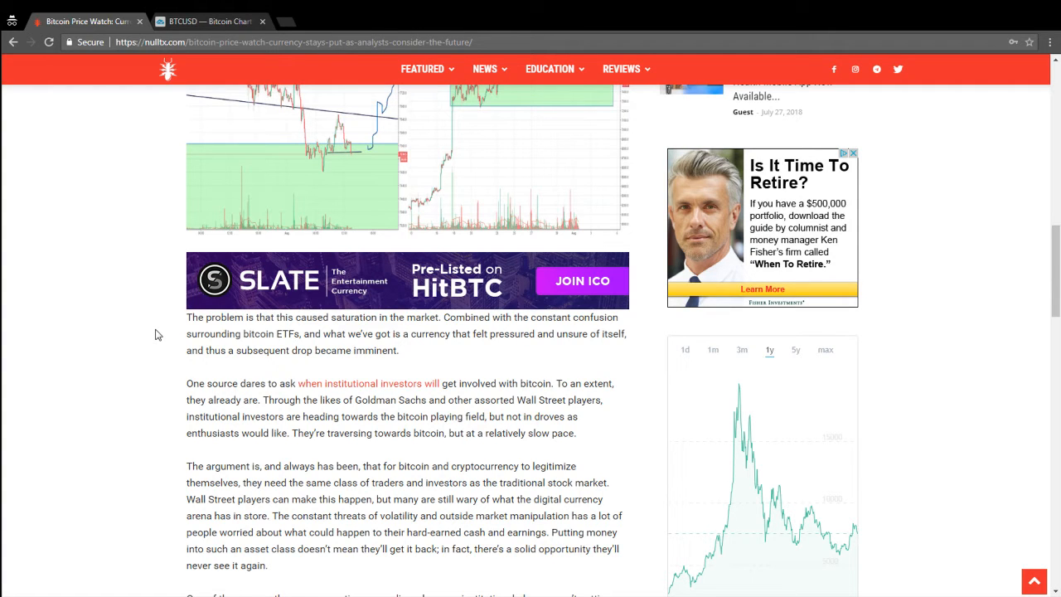
pyautogui.moveTo(162, 362)
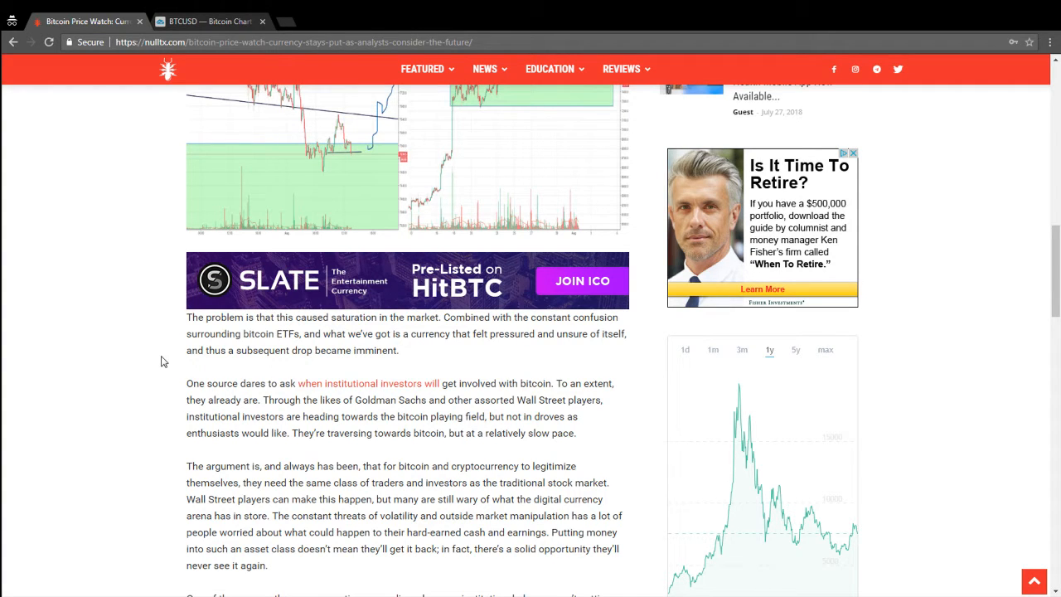
pyautogui.moveTo(153, 137)
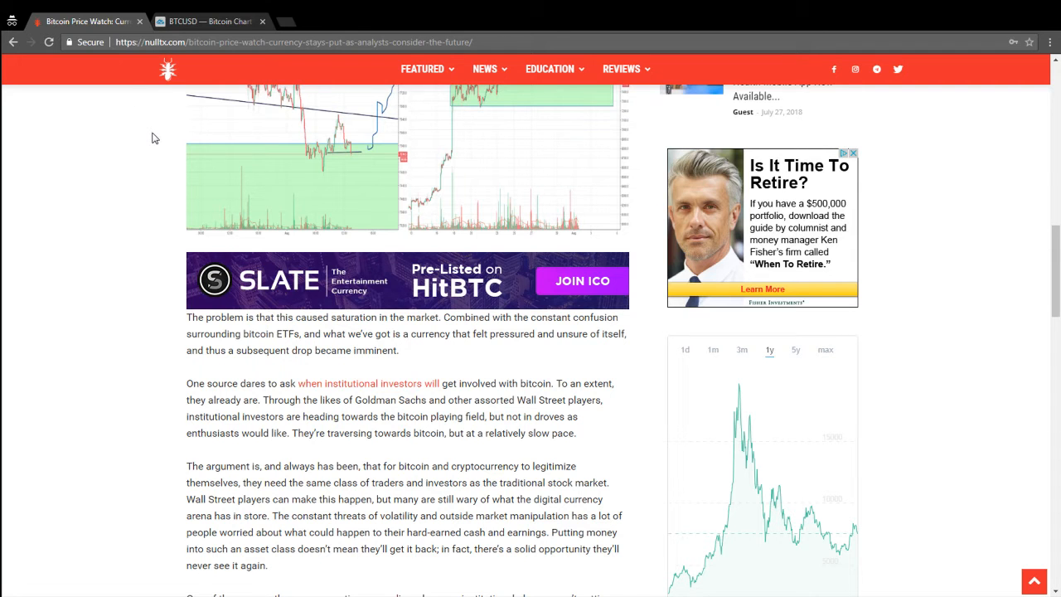
pyautogui.click(199, 20)
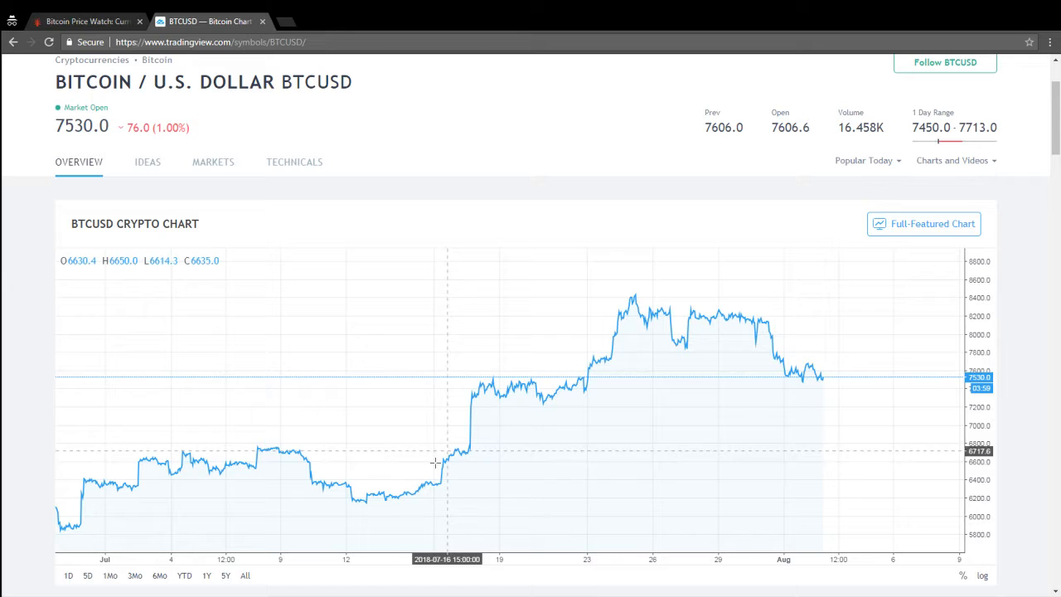
pyautogui.moveTo(626, 297)
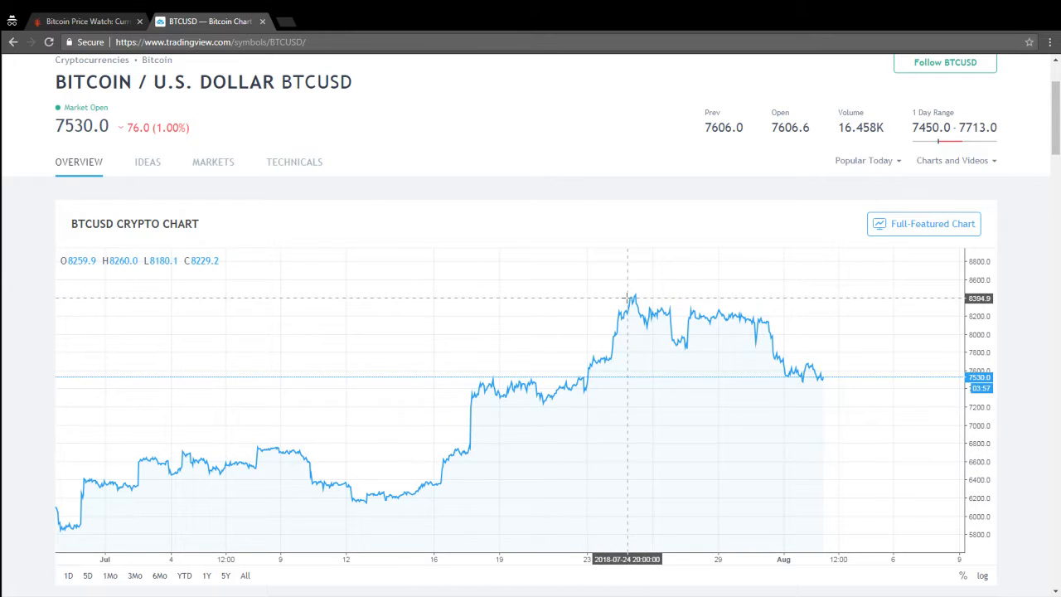
# Scroll the NullTX article down to the CFTC range paragraphs near its end
pyautogui.click(83, 20)
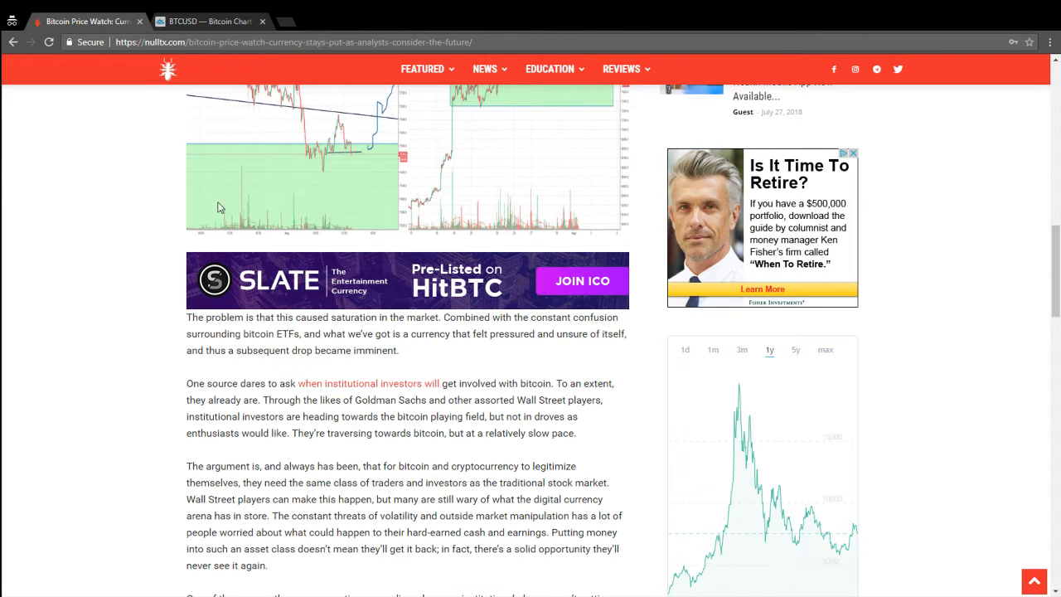
pyautogui.moveTo(110, 346)
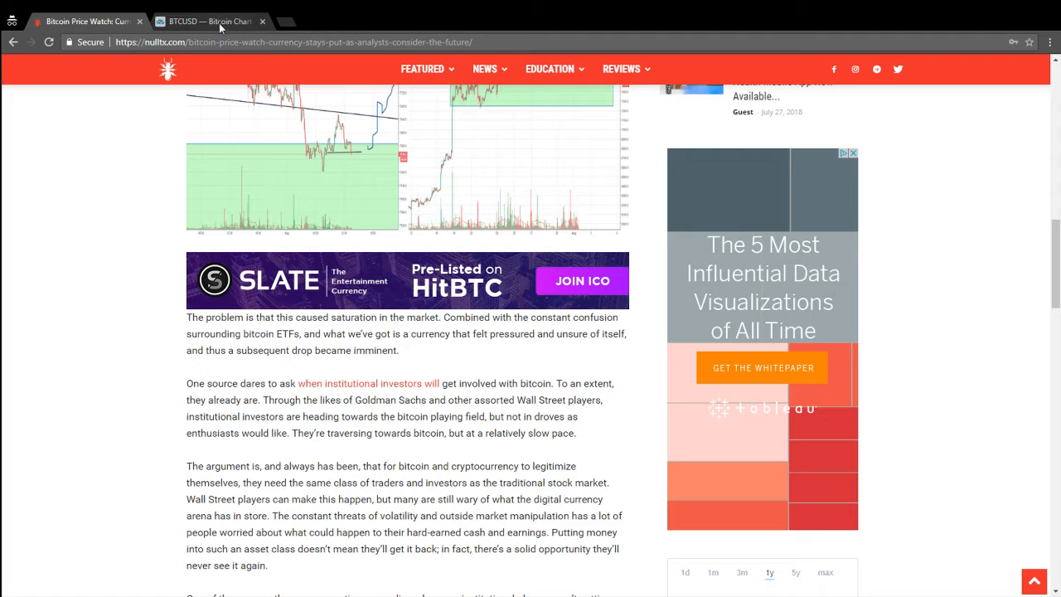
pyautogui.moveTo(231, 31)
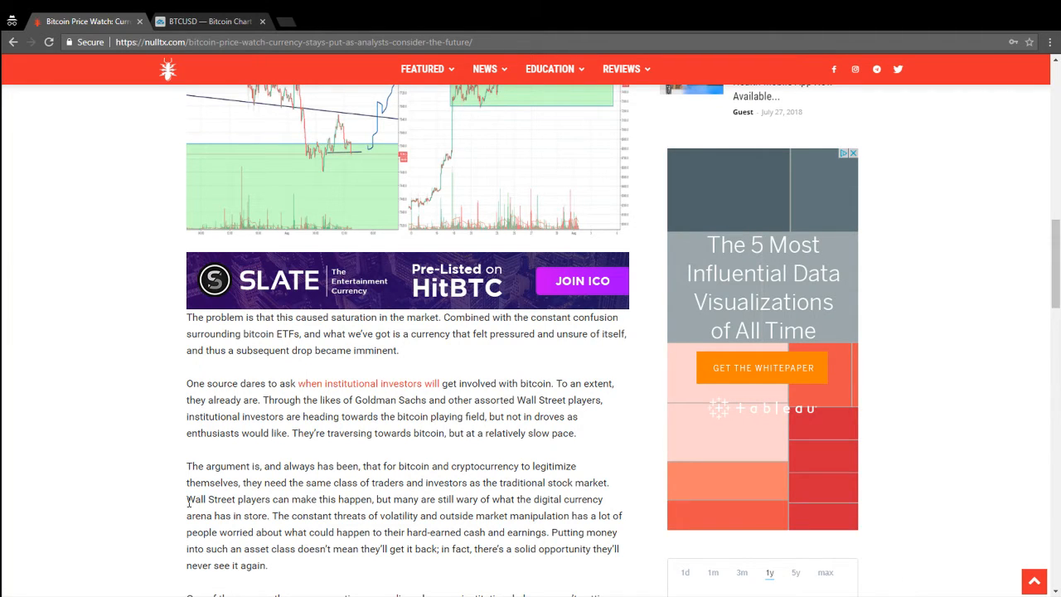
pyautogui.scroll(-3)
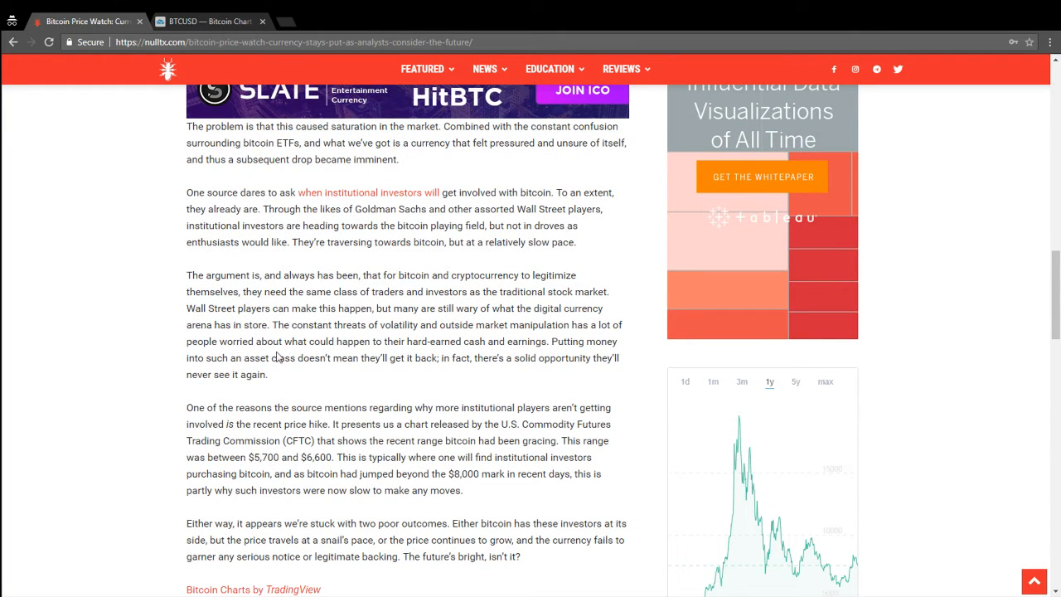
pyautogui.moveTo(288, 375)
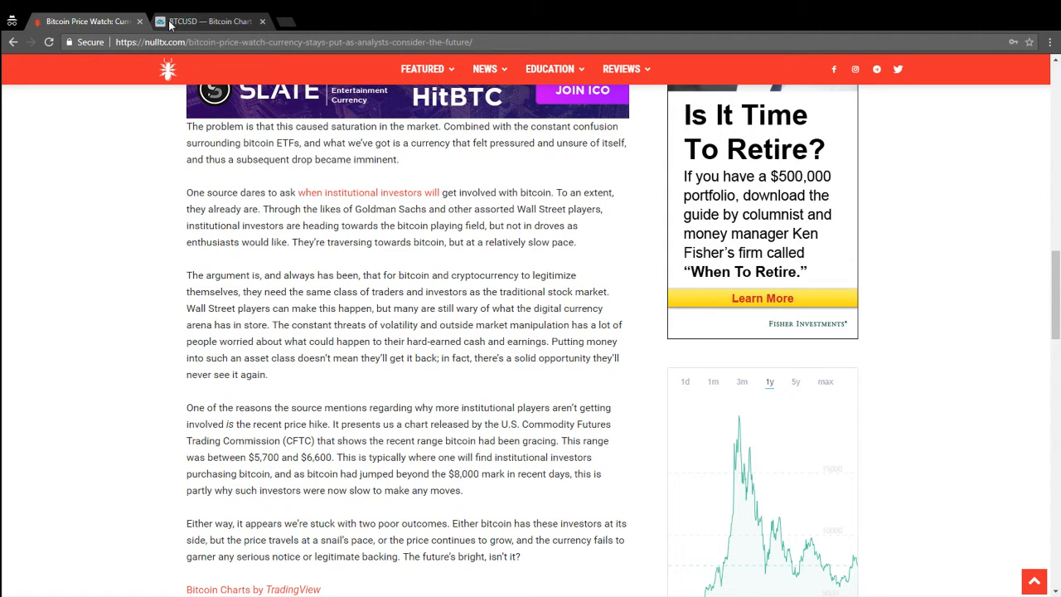
# Widen the BTCUSD chart to a 6M range spanning late April to early August
pyautogui.click(207, 20)
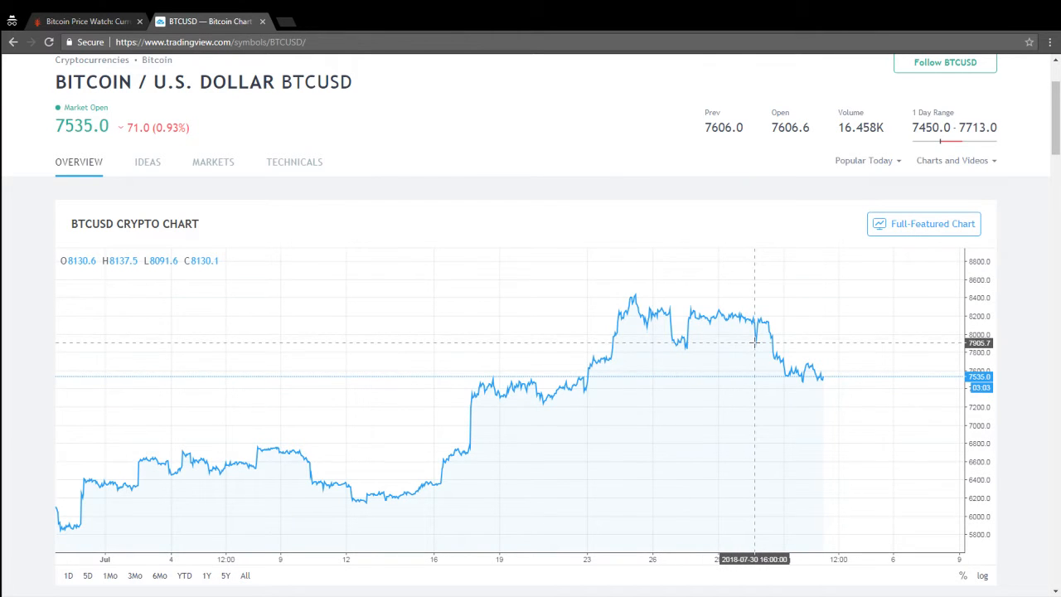
pyautogui.moveTo(787, 394)
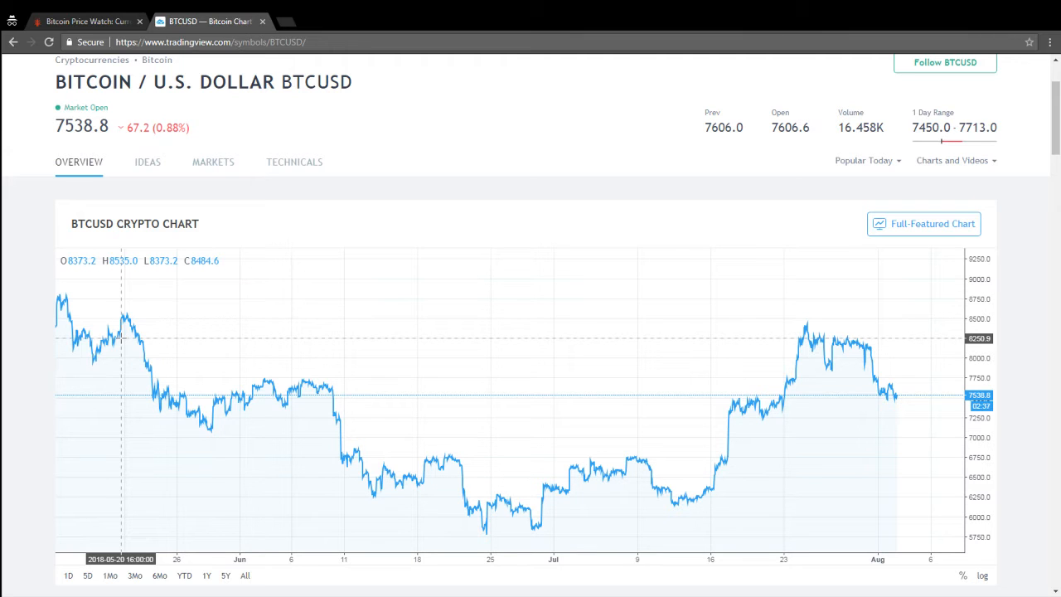
pyautogui.moveTo(689, 495)
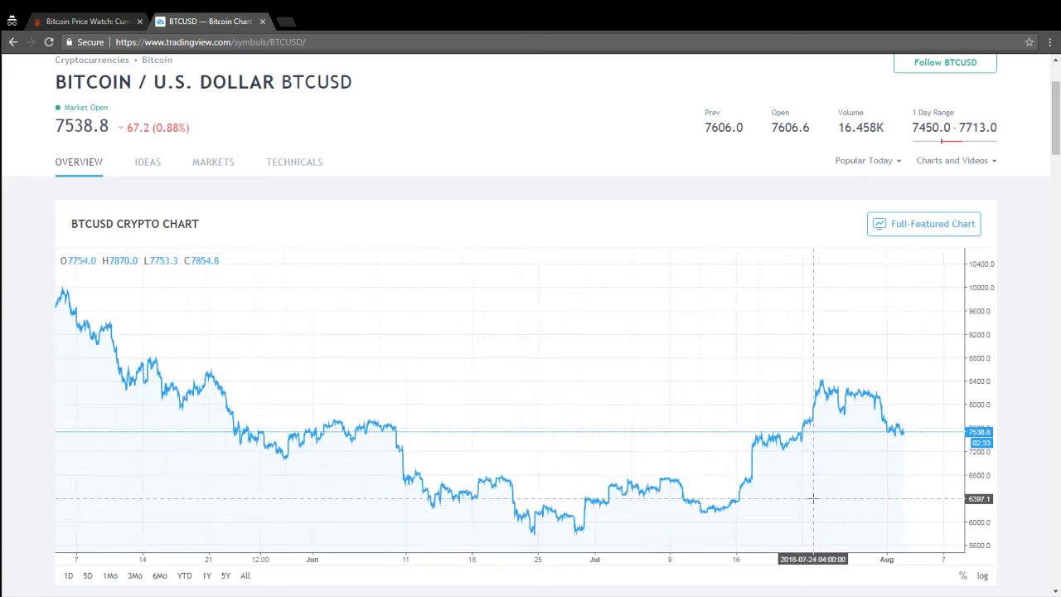
pyautogui.click(134, 575)
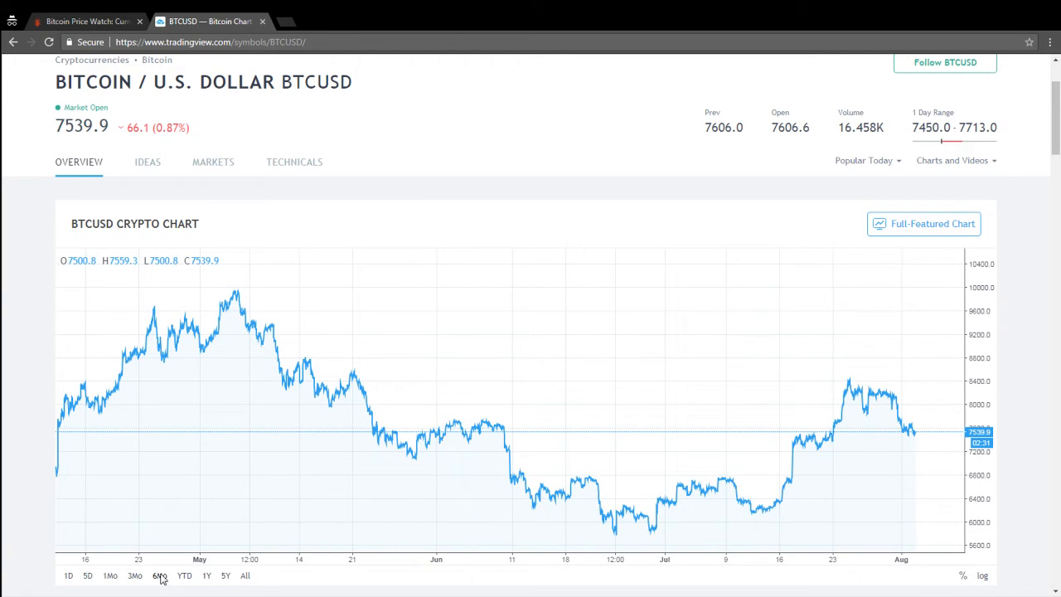
# Show the BTCUSD chart's year-to-date history from January's 17,000 peak to August
pyautogui.click(184, 575)
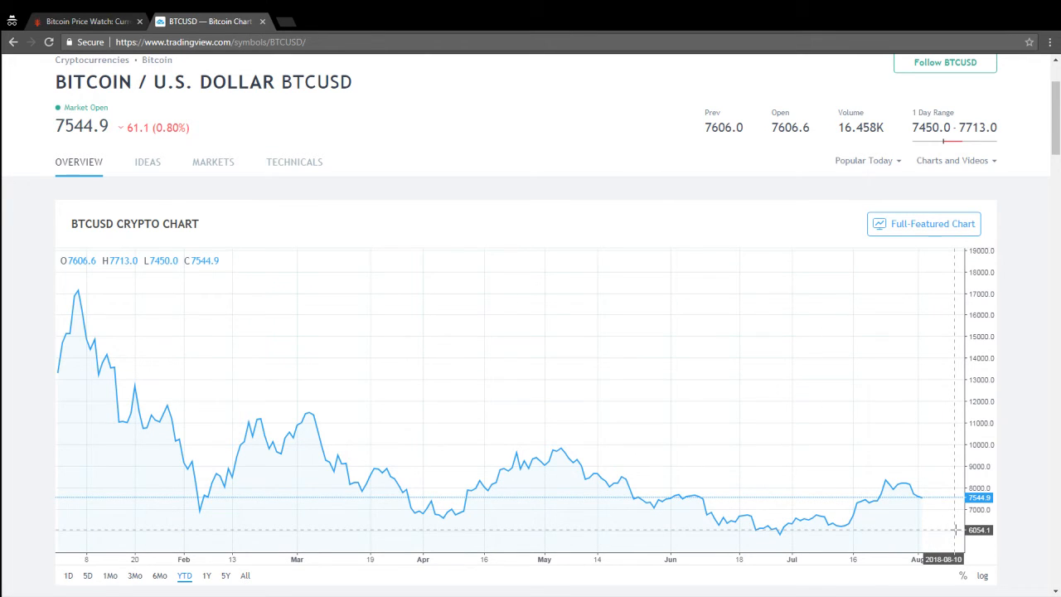
pyautogui.moveTo(928, 500)
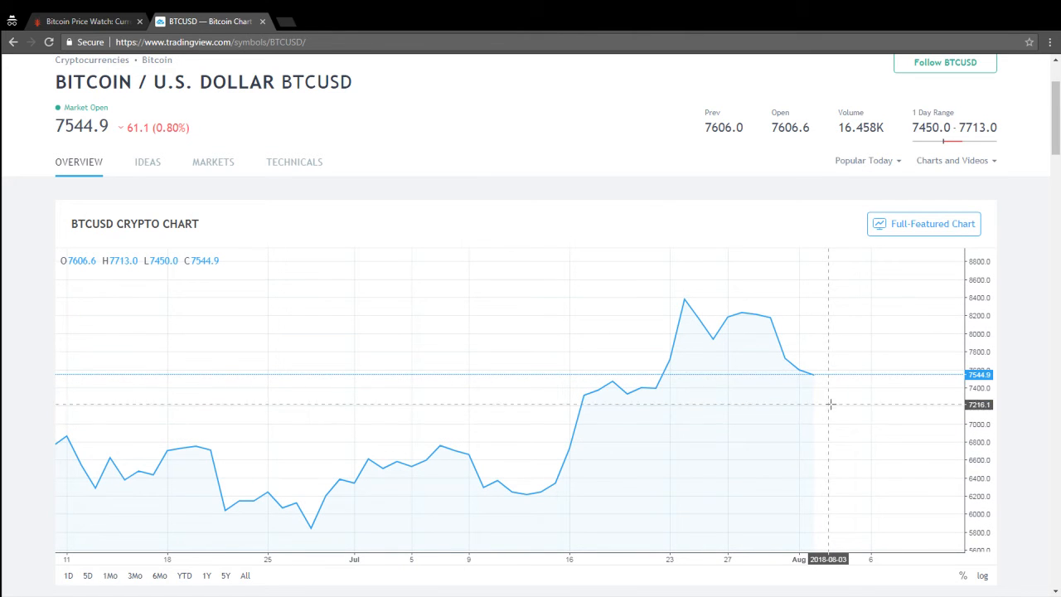
pyautogui.moveTo(849, 499)
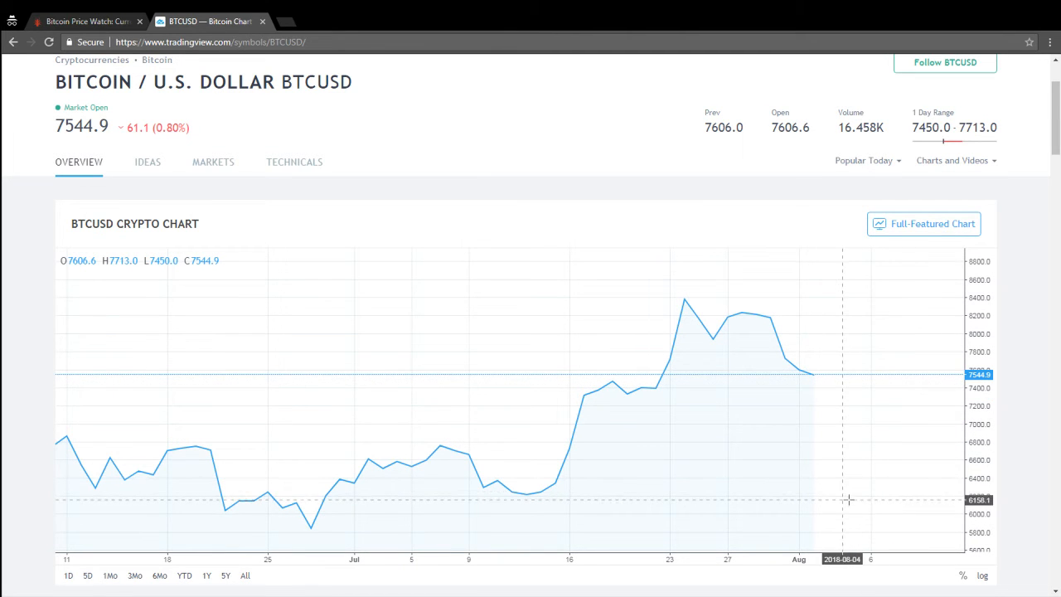
pyautogui.moveTo(858, 285)
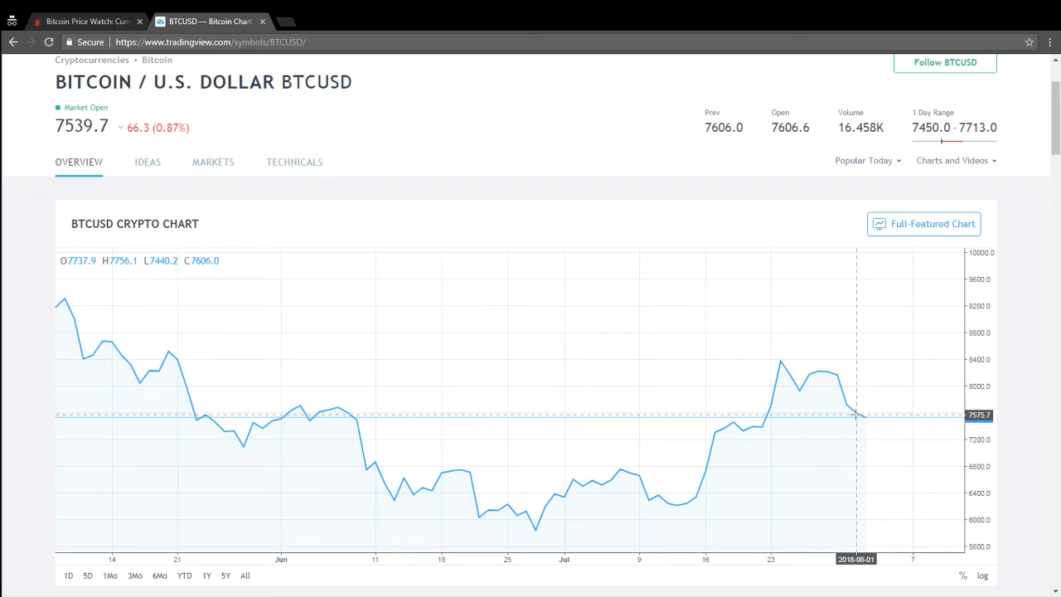
pyautogui.moveTo(875, 434)
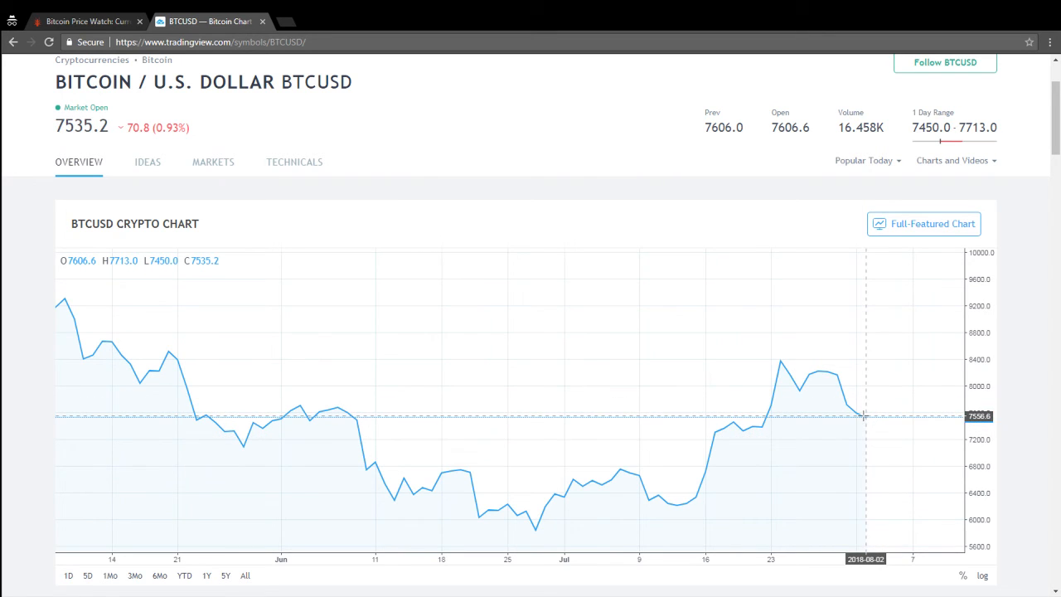
pyautogui.moveTo(875, 416)
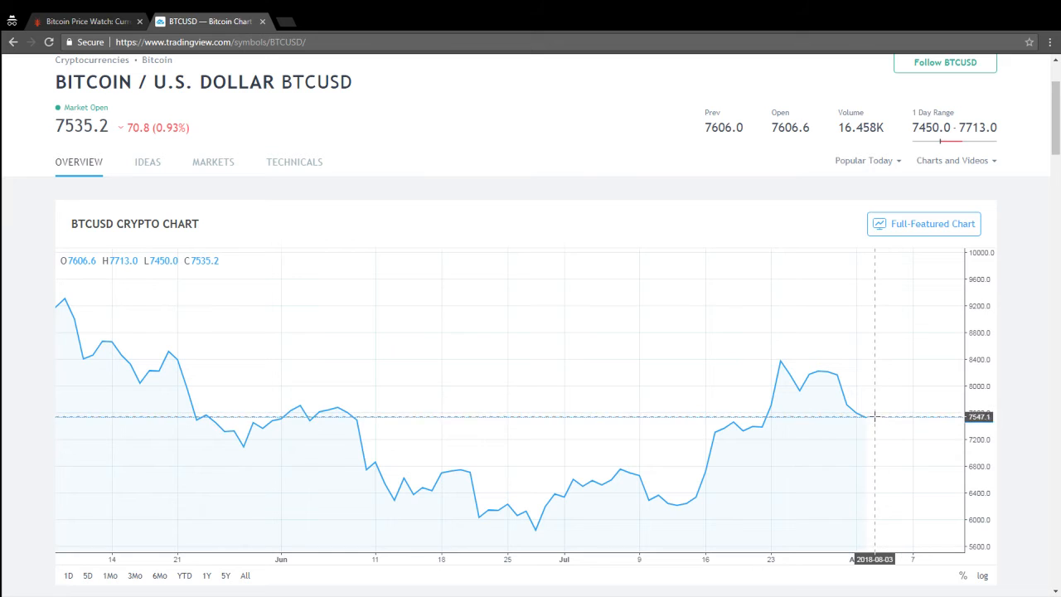
pyautogui.moveTo(911, 372)
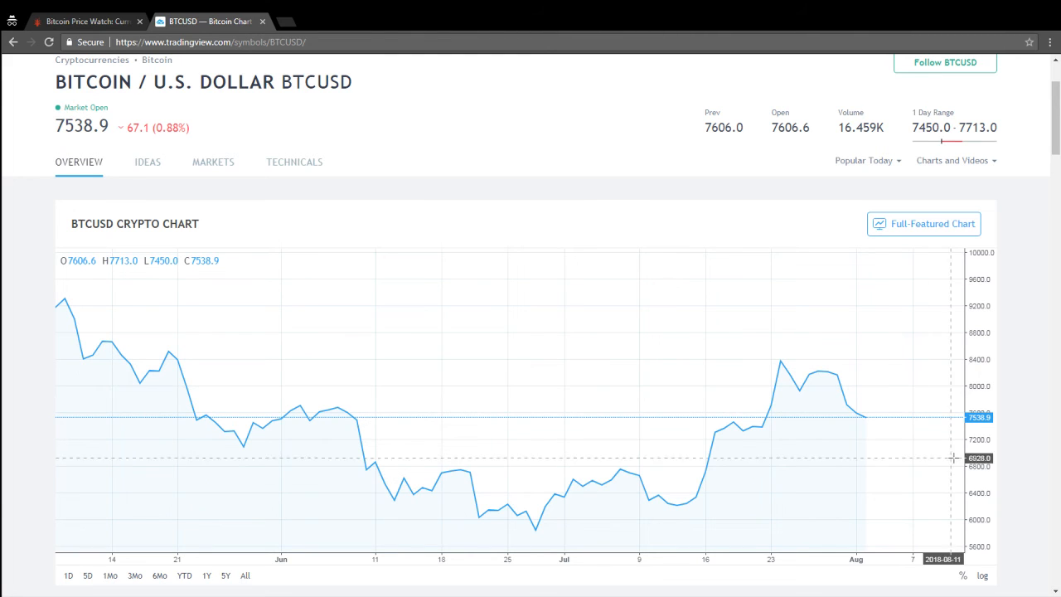
pyautogui.moveTo(902, 403)
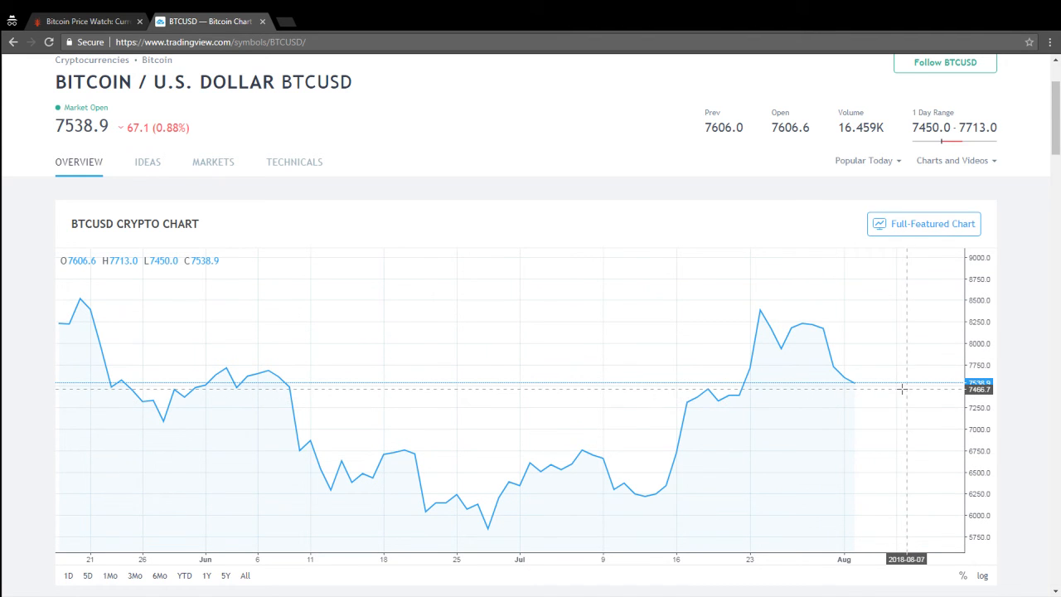
pyautogui.moveTo(895, 386)
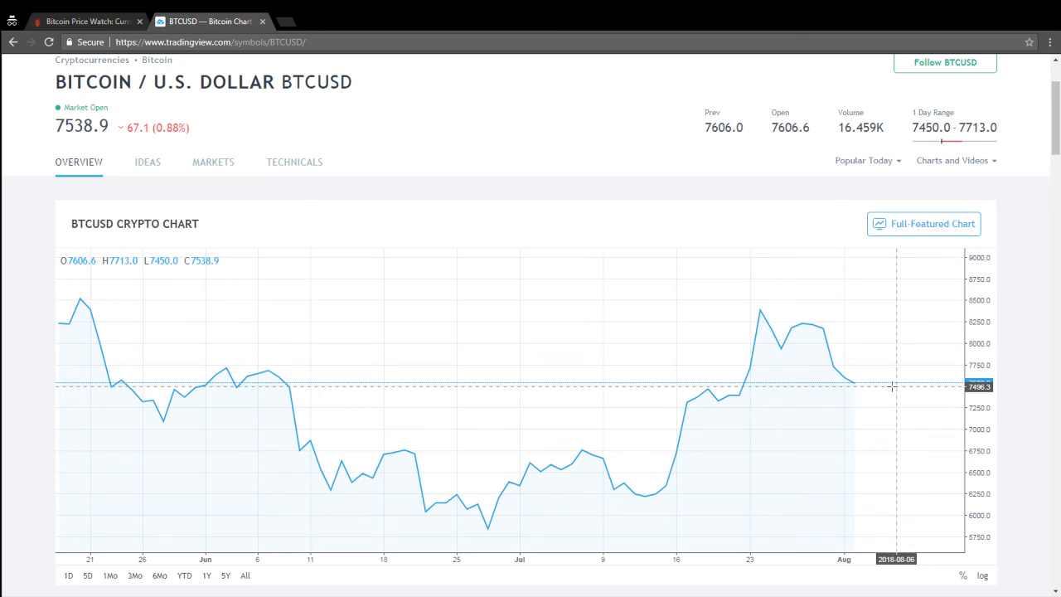